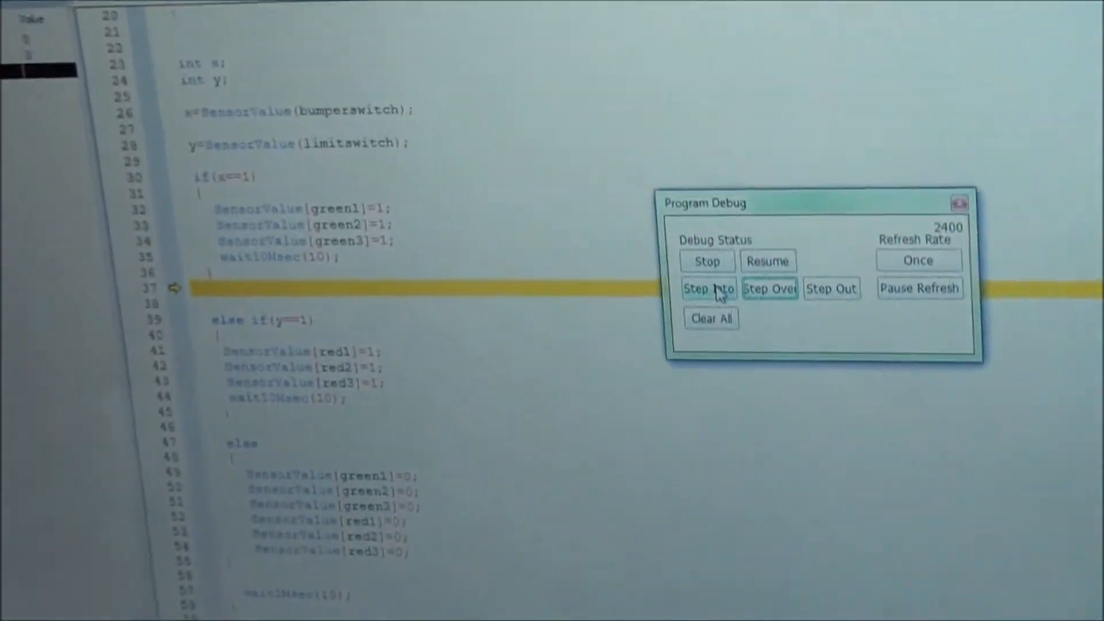
Step Into twice, moving execution from line 37 to the else block at line 48.
click(708, 288)
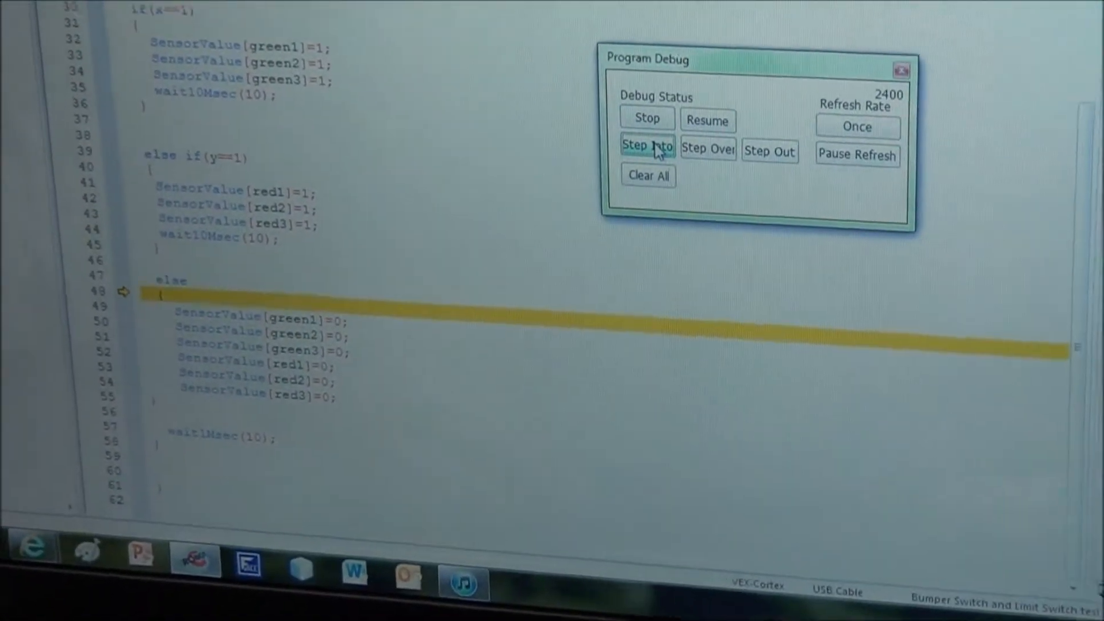
click(646, 145)
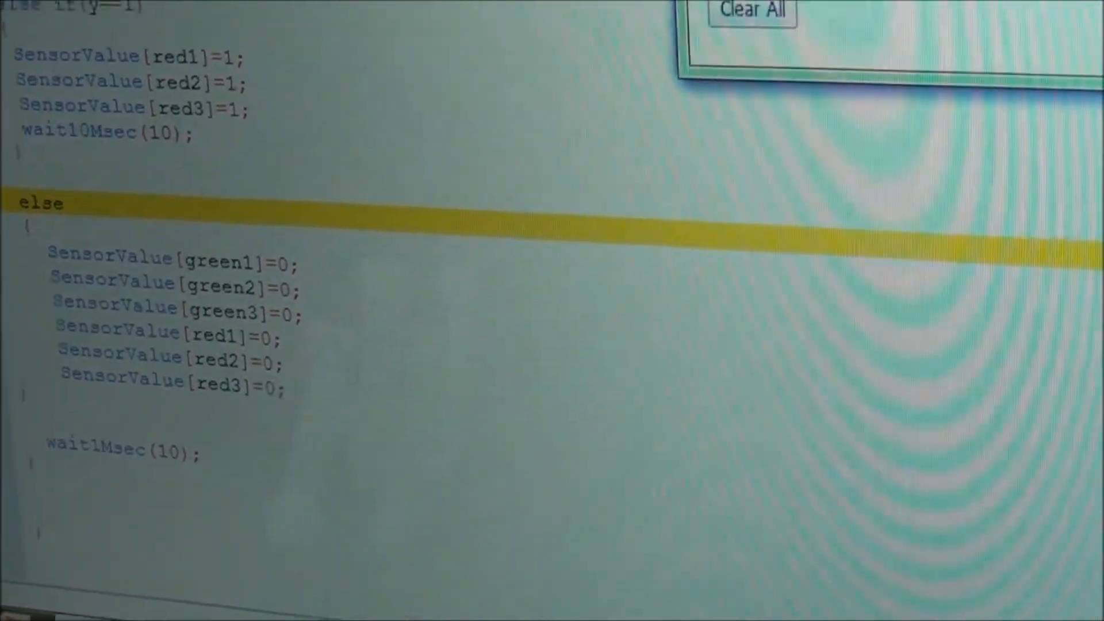
Step into the else block until line 50, turning green2 off, is current.
click(1007, 203)
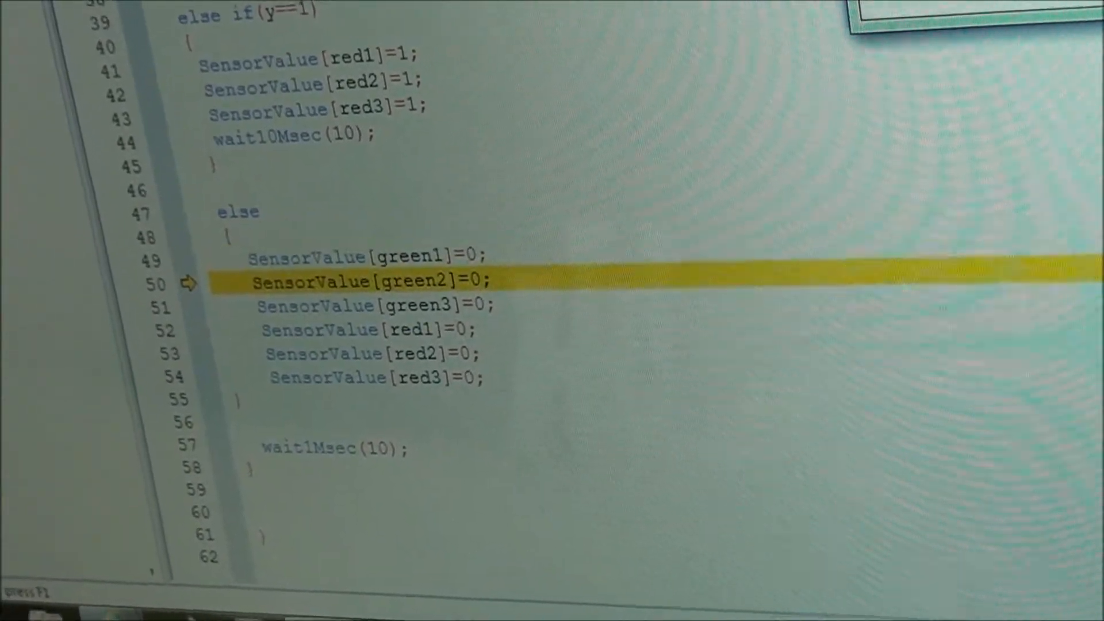
scroll(down, 3)
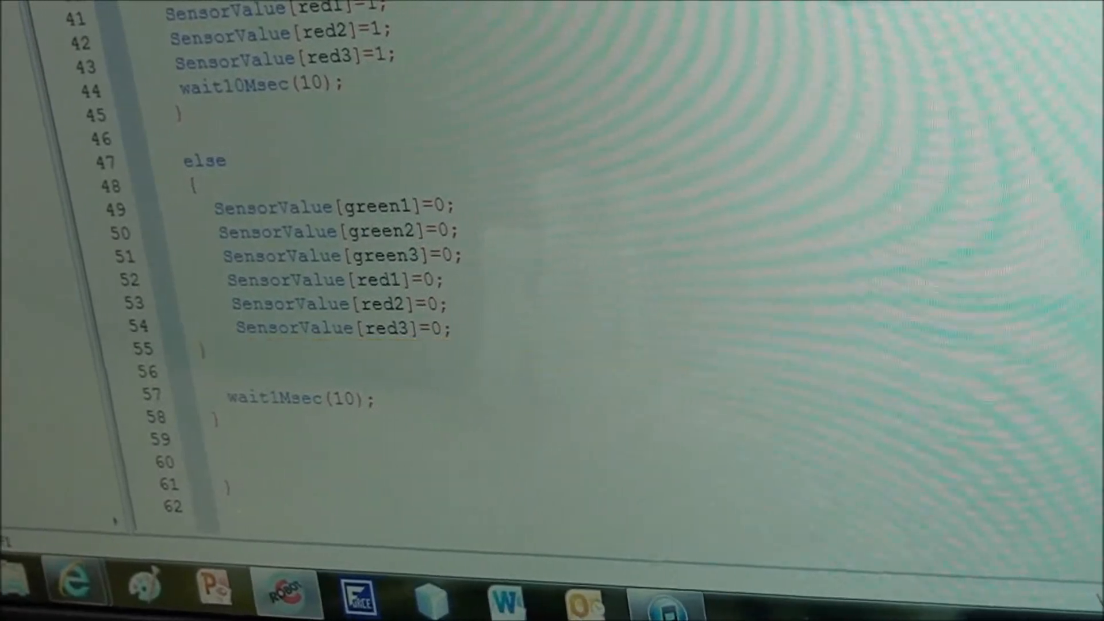
Step Over twice past the variable declarations to the if(x==1) check at line 30.
click(936, 369)
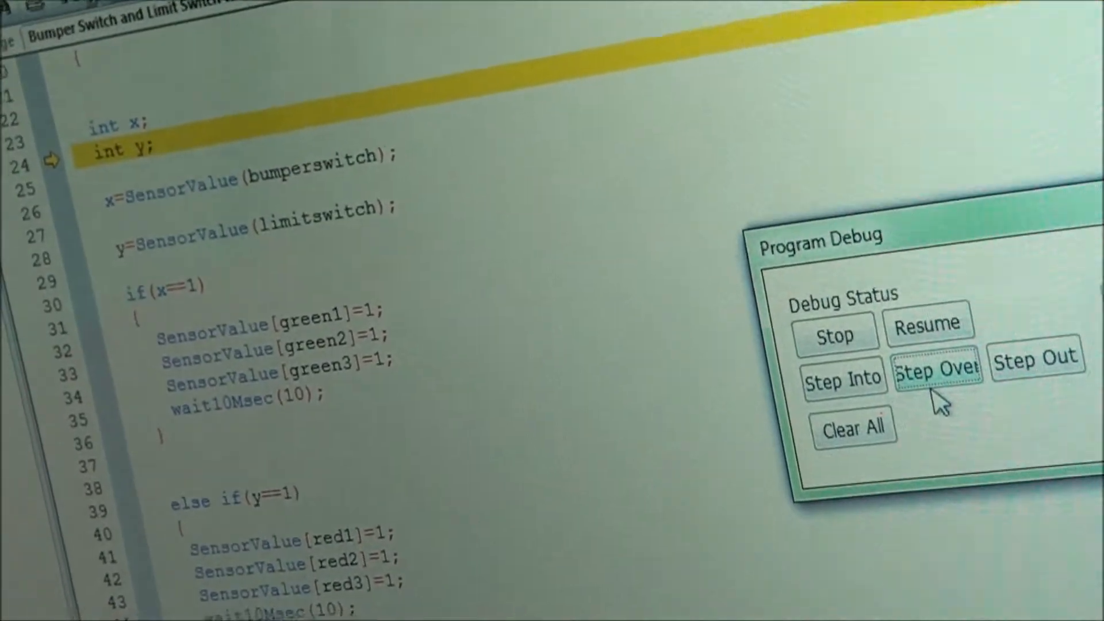
click(936, 369)
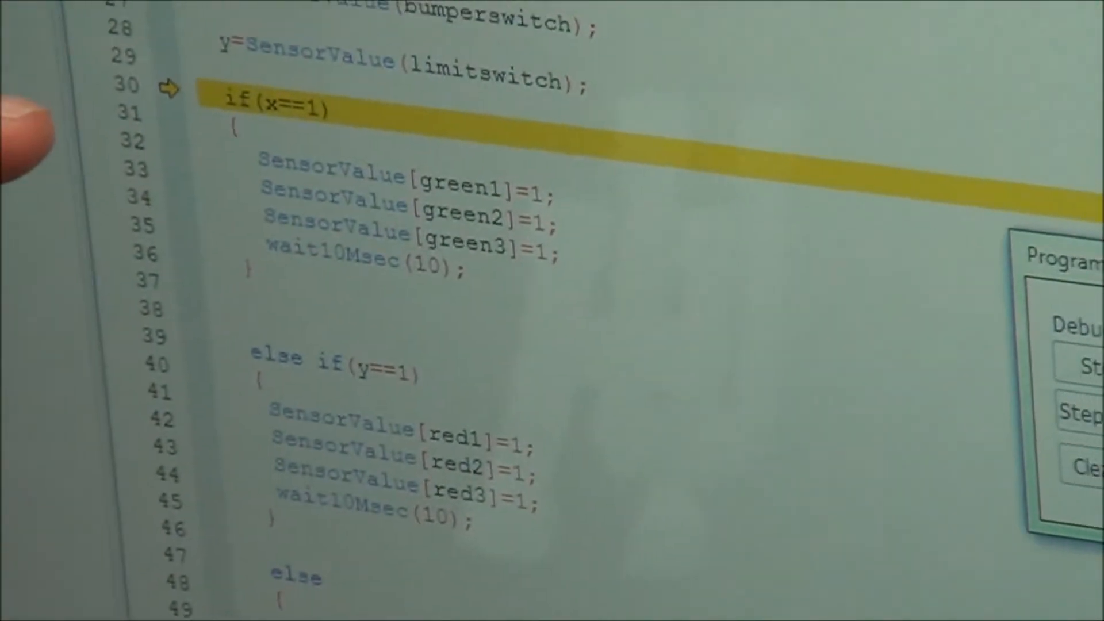